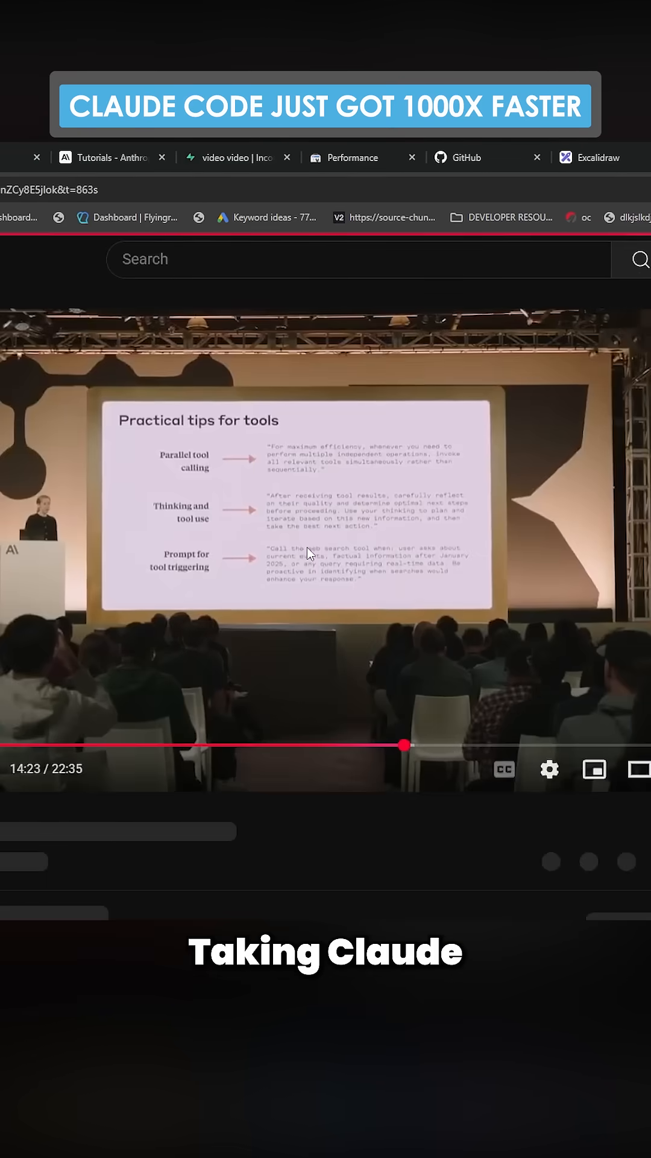
- Pause the talk on the 'Practical tips for tools' slide and switch to the Claude Code terminal
left_click(324, 539)
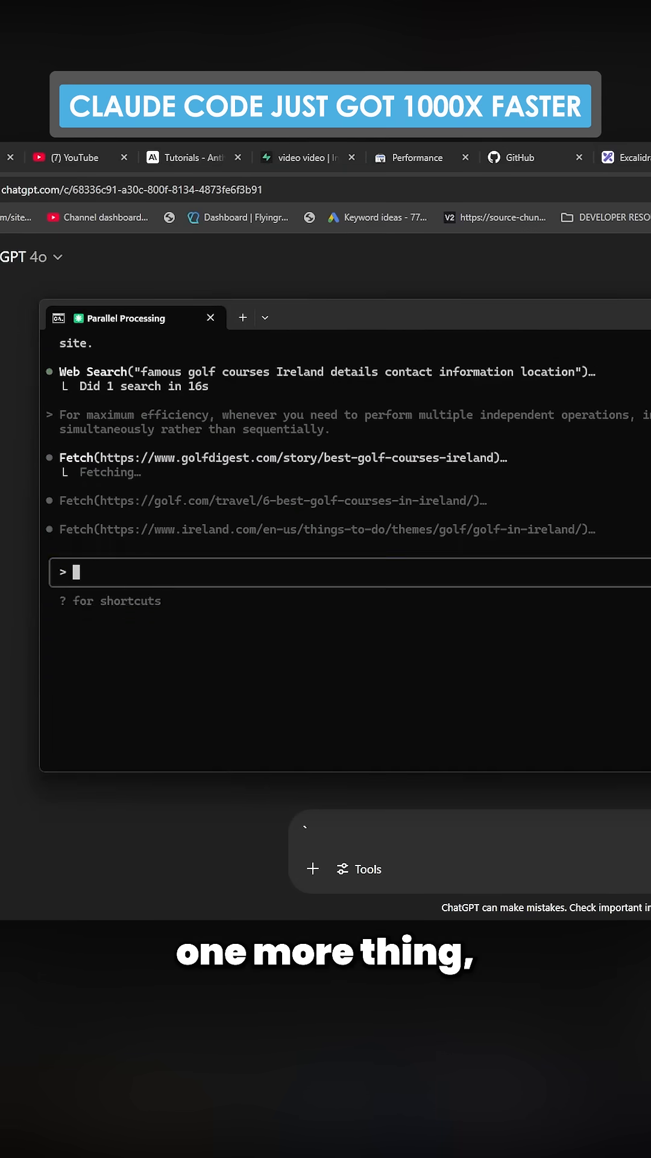
- Enter 'claude code' at the prompt so Claude proceeds to fetch three Irish golf course pages in parallel
type("claude code")
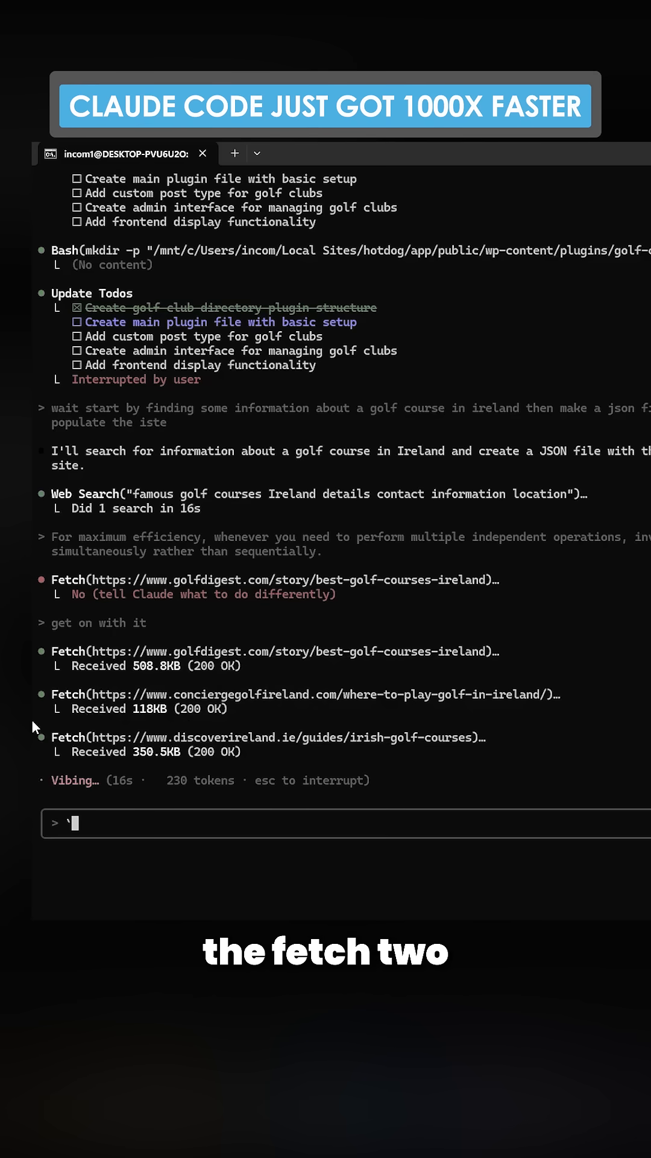
- Scroll down to follow the three parallel web searches for Royal County Down, Ballybunion and Lahinch contacts
scroll("down", 3)
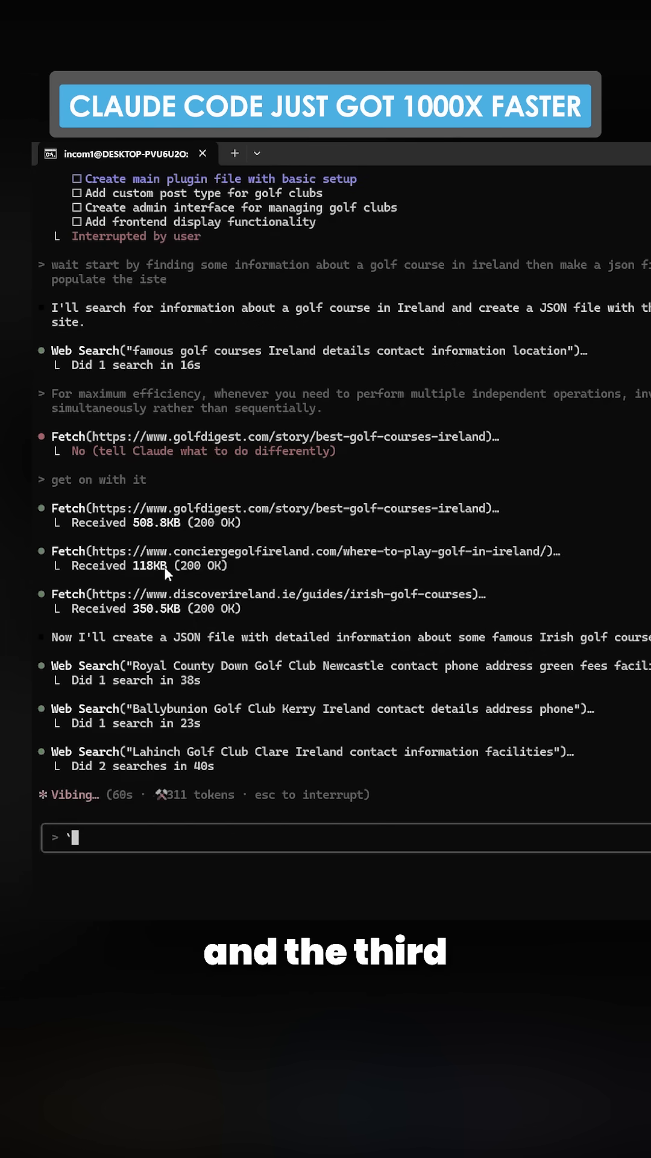
mouse_move(281, 570)
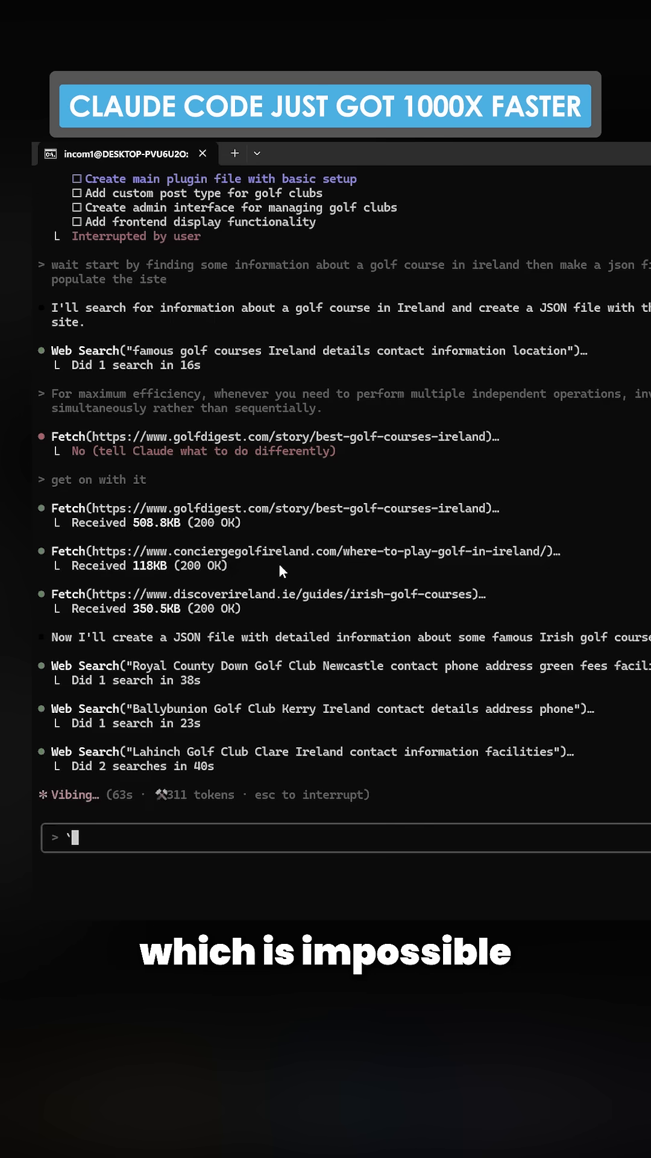